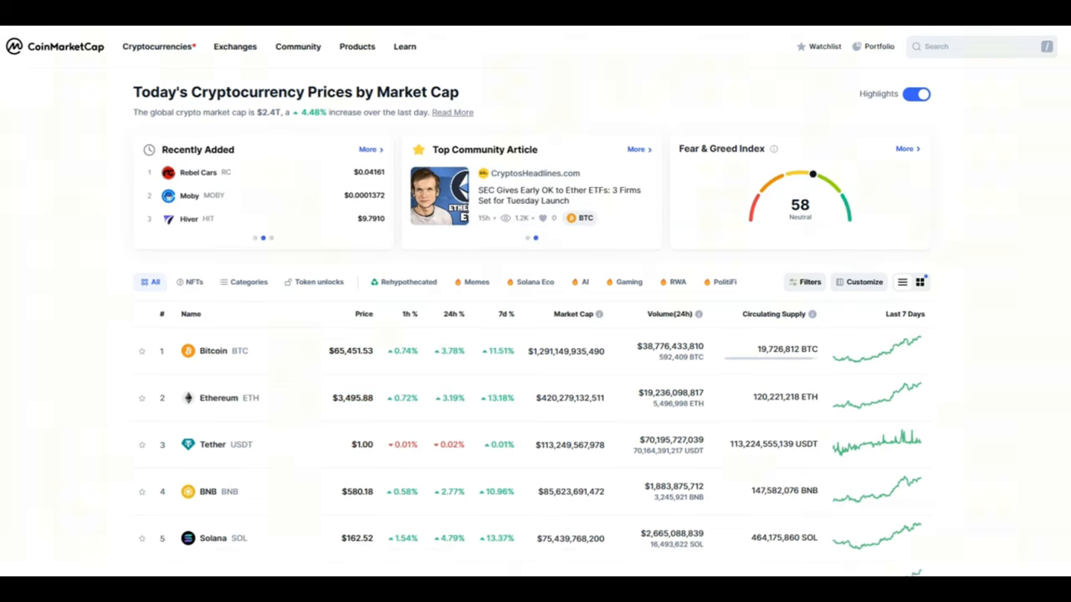
Step: Scroll through the feed, then close the enlarged XDC infographic to reach the TradeFinex post
scroll(down, 3)
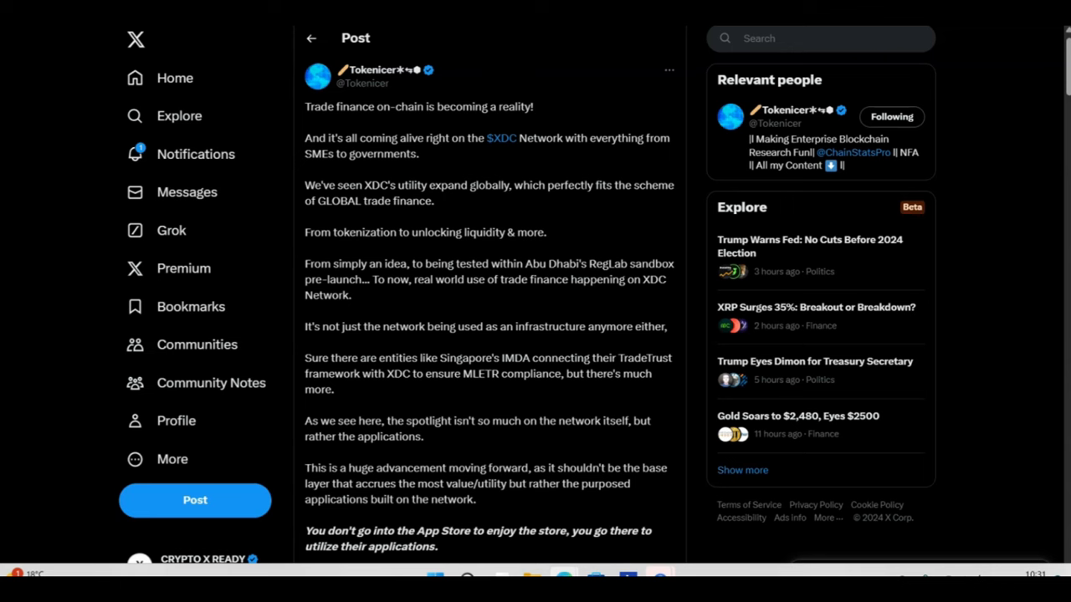
scroll(down, 3)
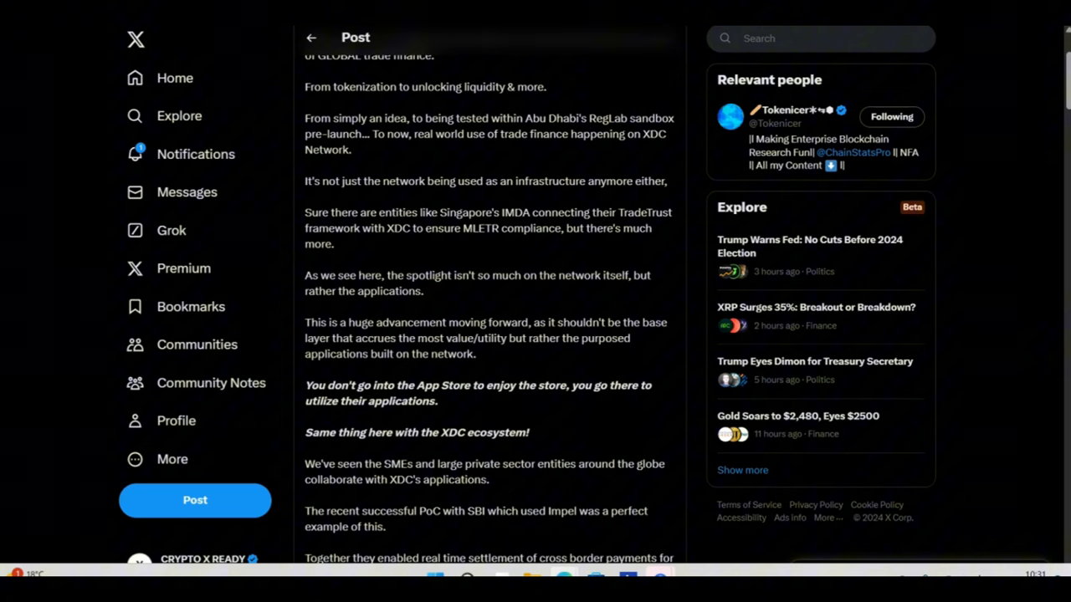
scroll(down, 3)
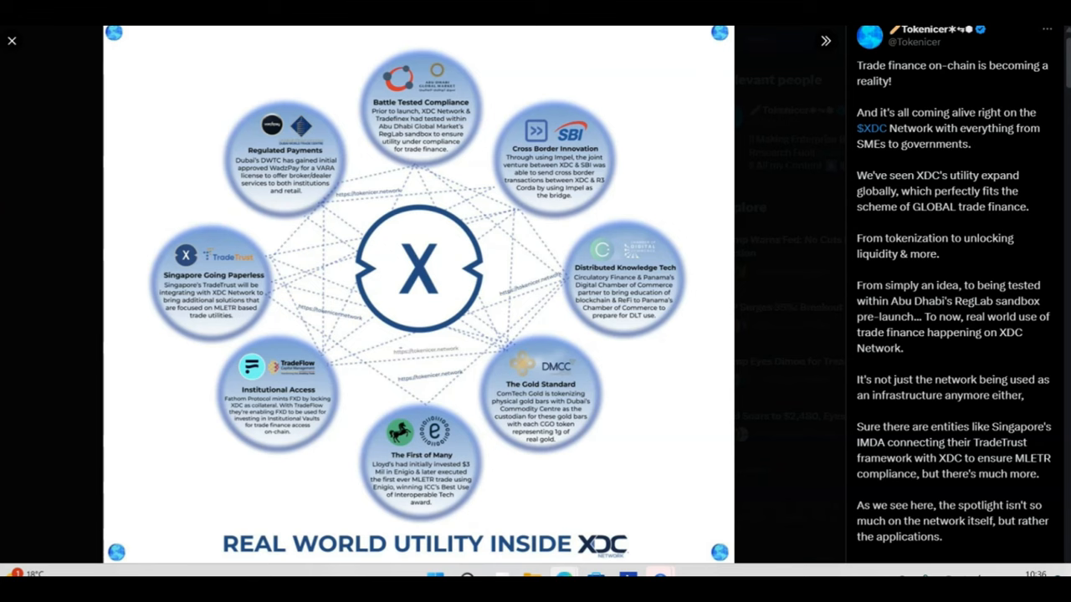
click(12, 40)
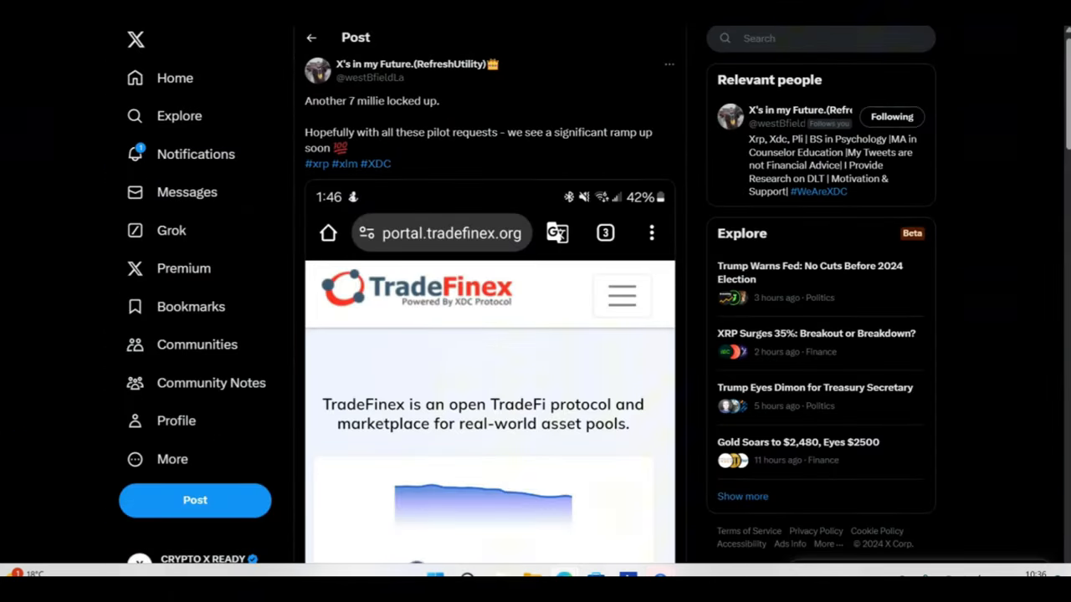